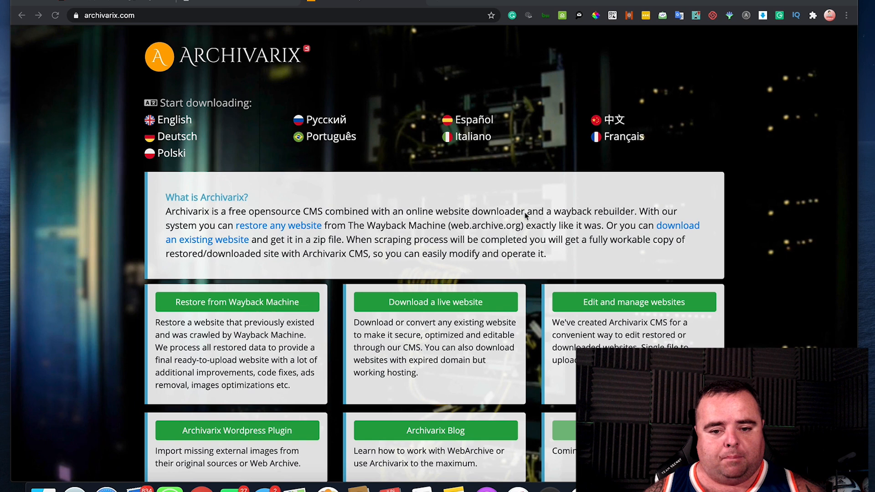
mouse_move(159, 26)
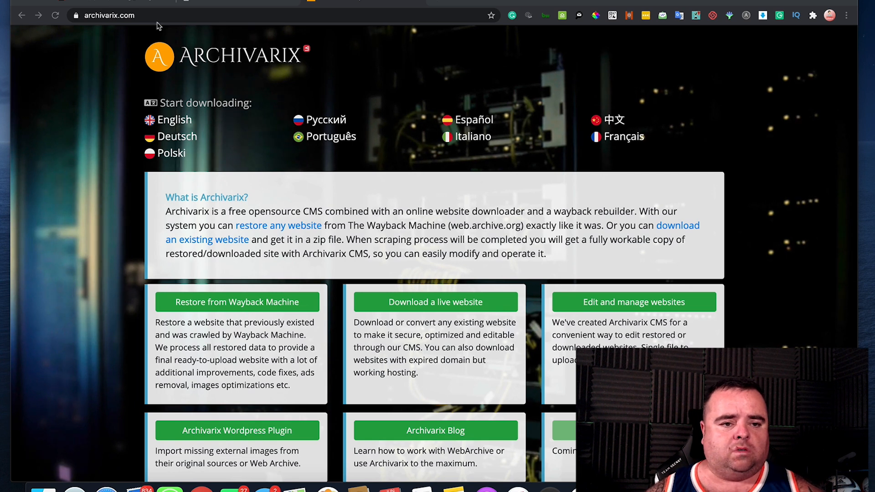
mouse_move(186, 126)
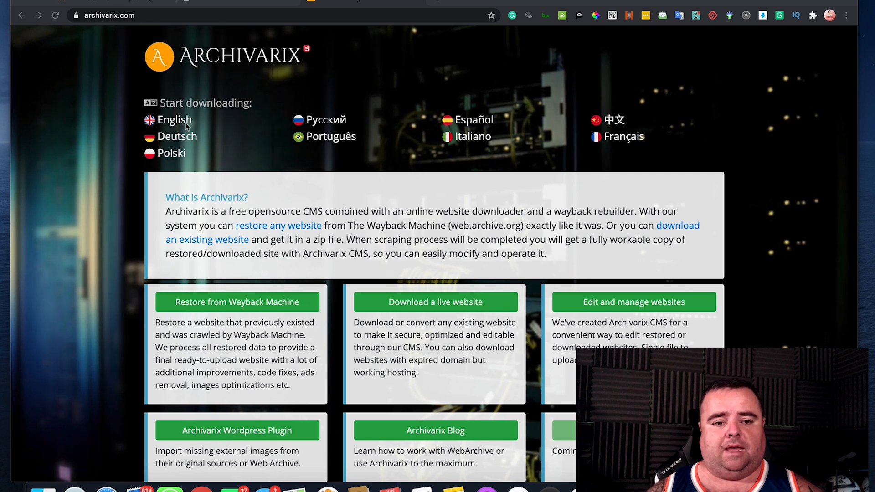
mouse_move(454, 323)
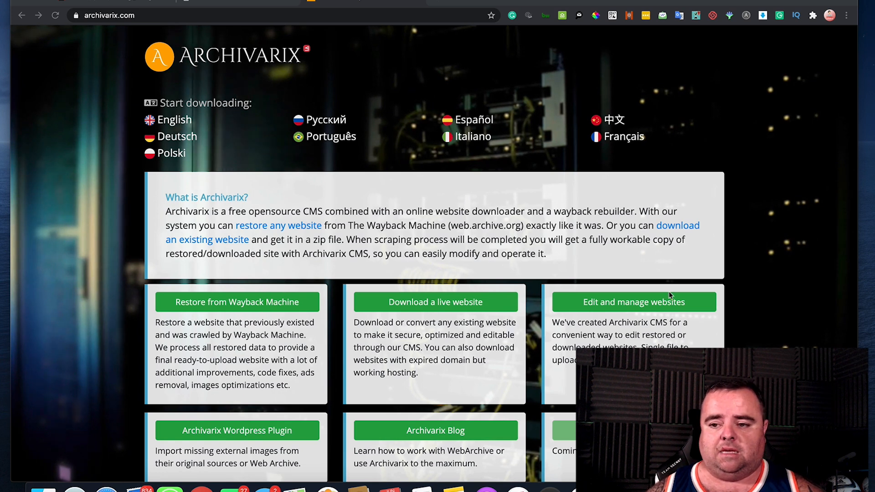
scroll(down, 3)
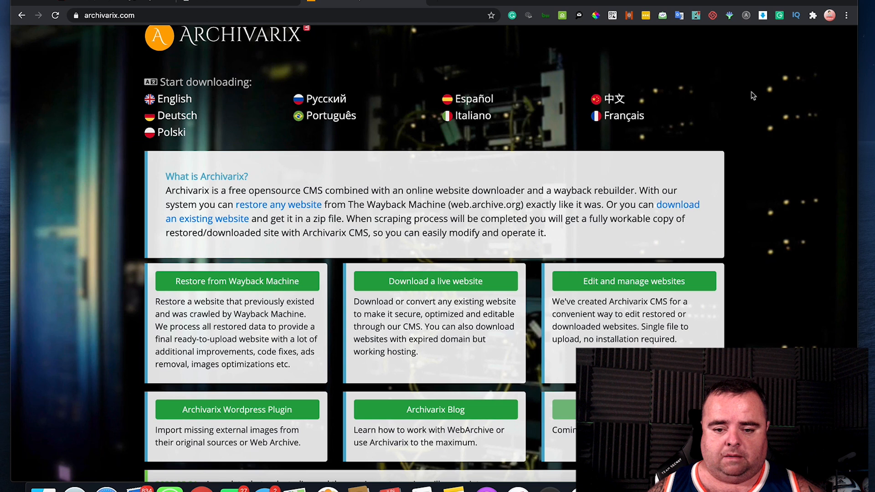
scroll(down, 3)
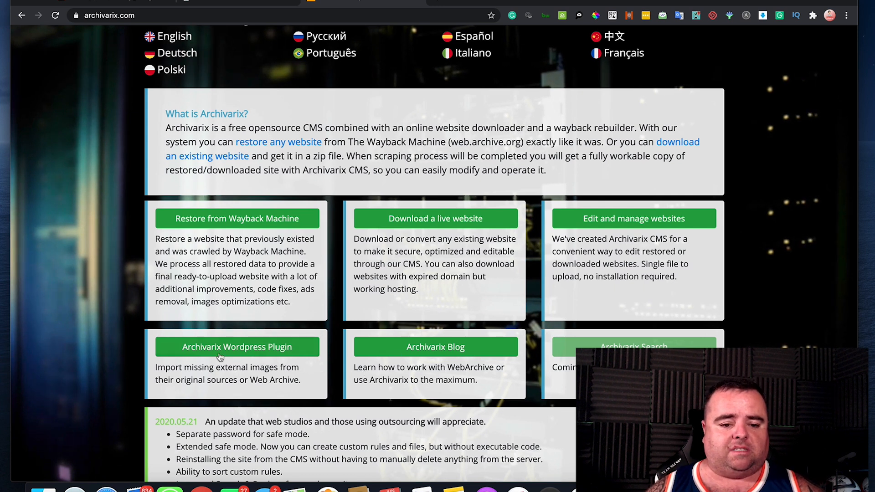
mouse_move(236, 346)
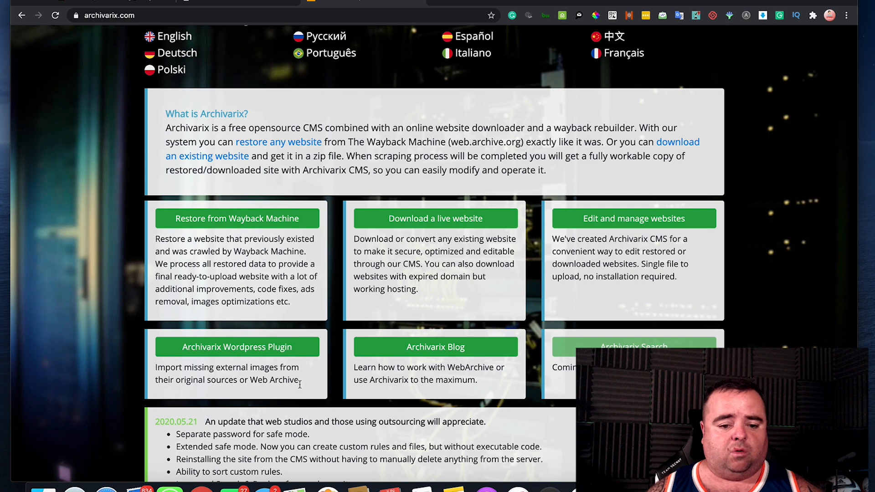
mouse_move(406, 377)
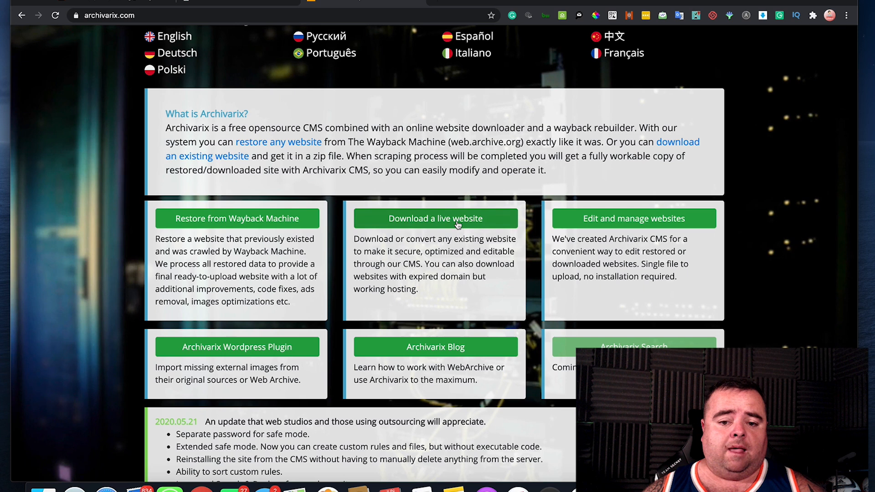
click(435, 218)
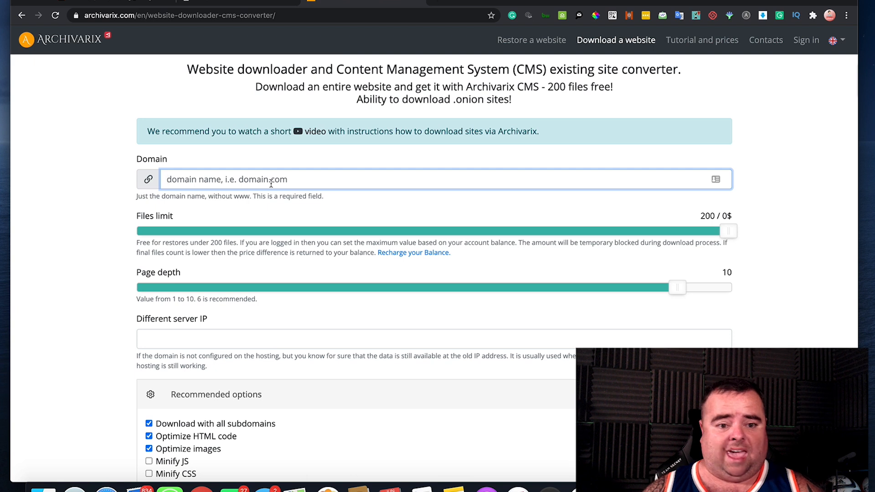
mouse_move(276, 184)
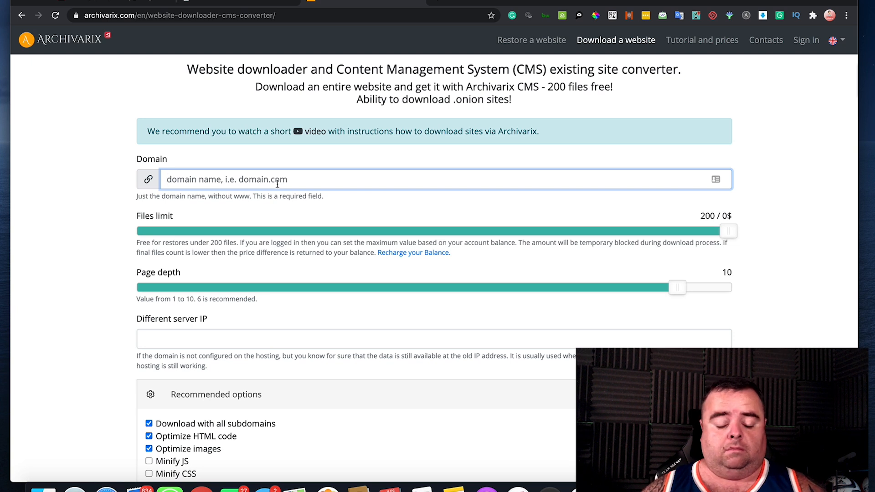
text(w)
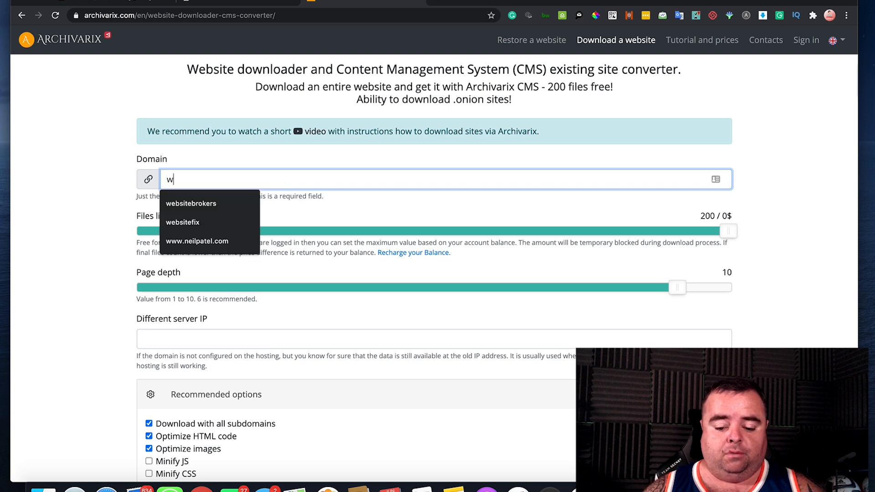
click(196, 241)
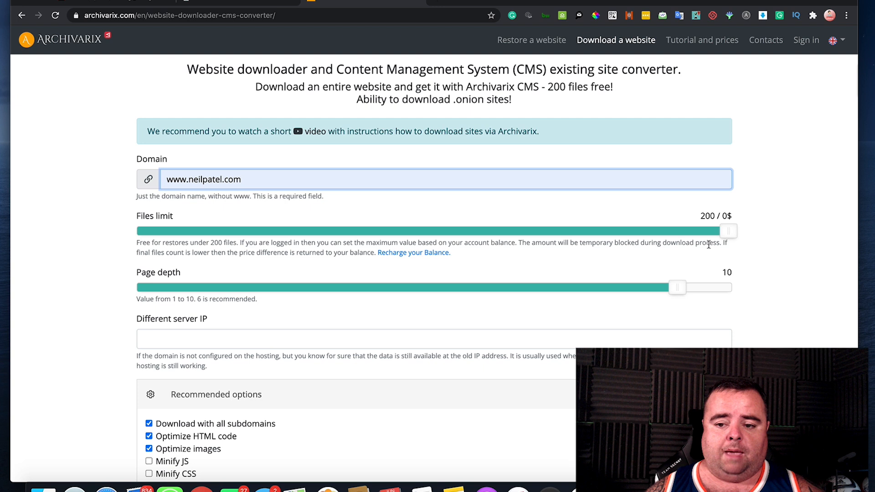
Set the files limit to 200 and the page depth to 4 with the sliders.
drag(728, 231, 544, 230)
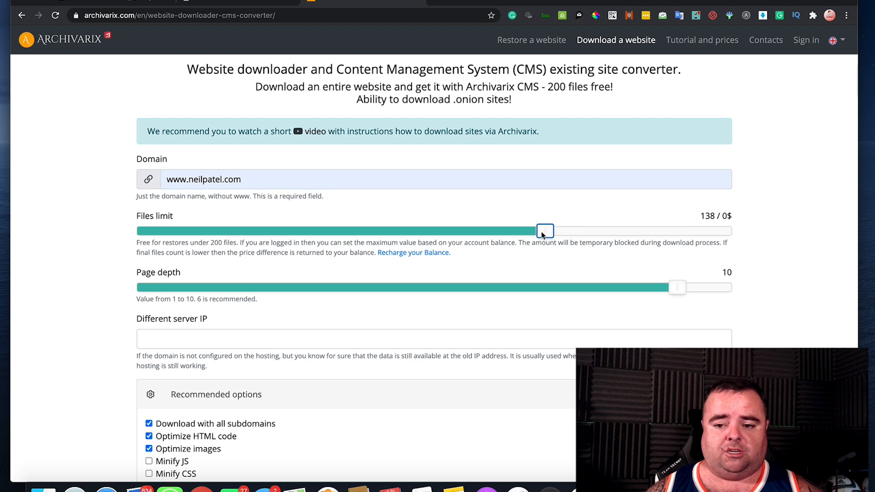
drag(544, 231, 728, 231)
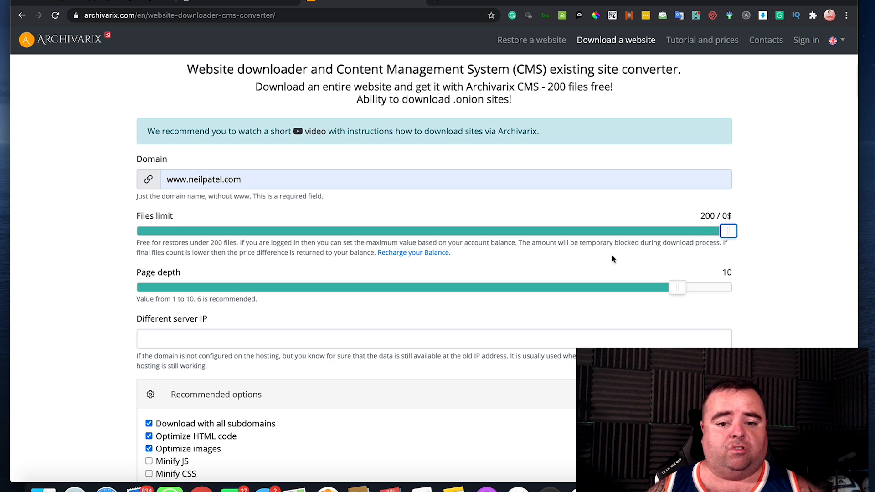
mouse_move(534, 255)
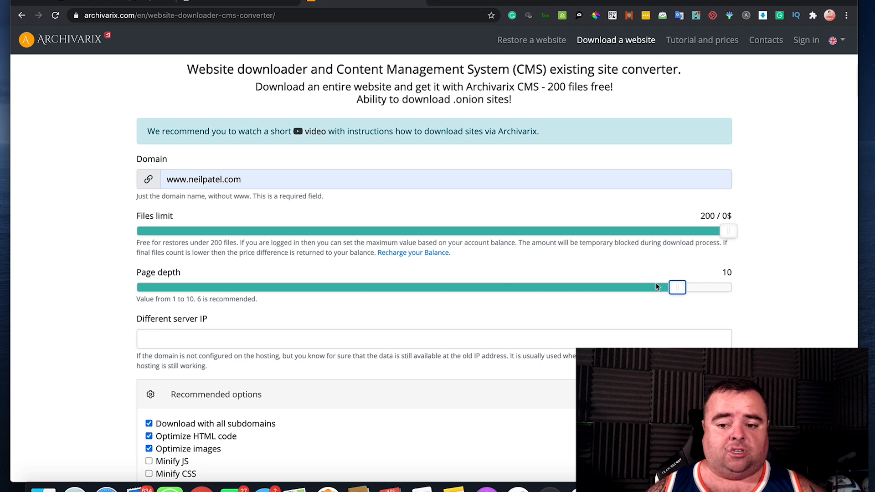
drag(676, 287, 514, 286)
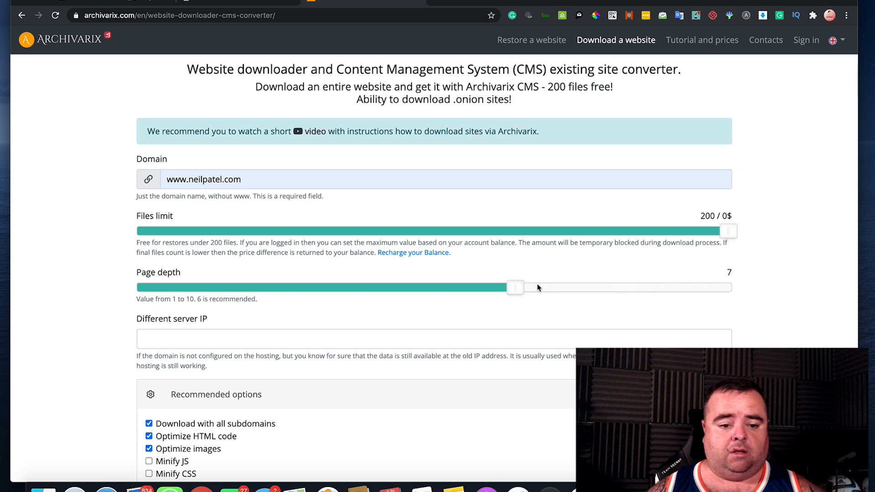
drag(515, 287, 353, 287)
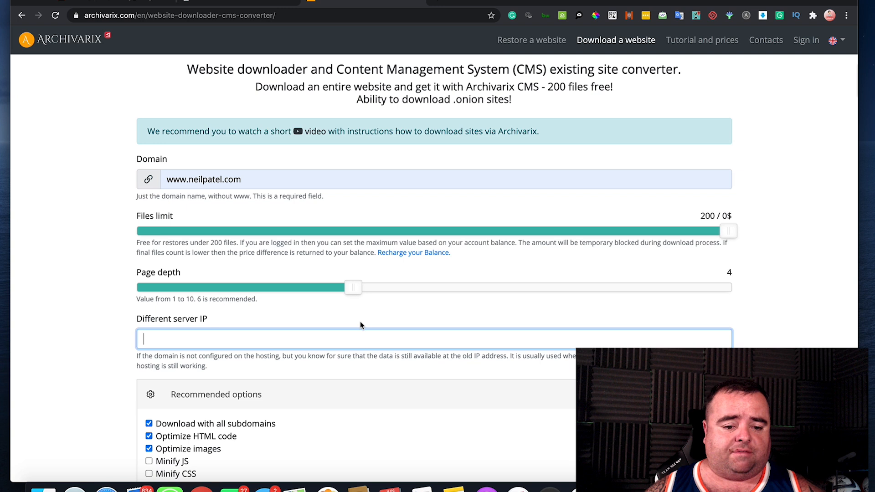
Scroll through the downloader's advanced options before returning to the homepage.
scroll(down, 3)
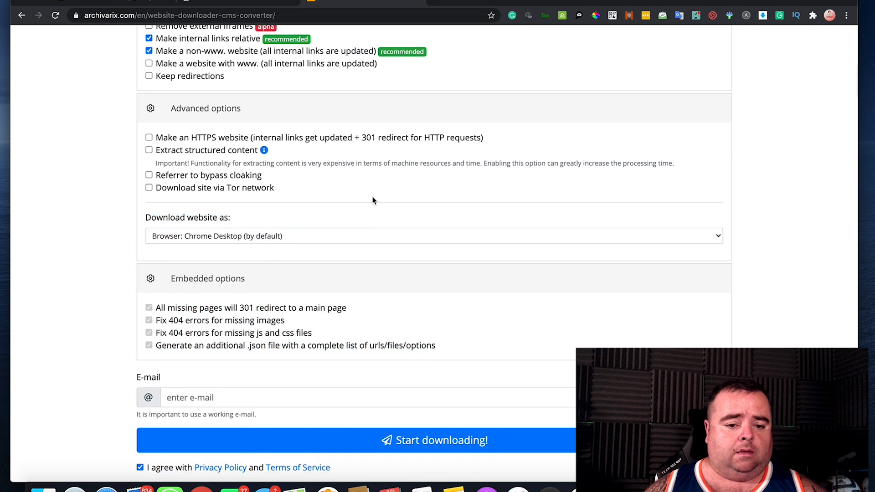
mouse_move(209, 285)
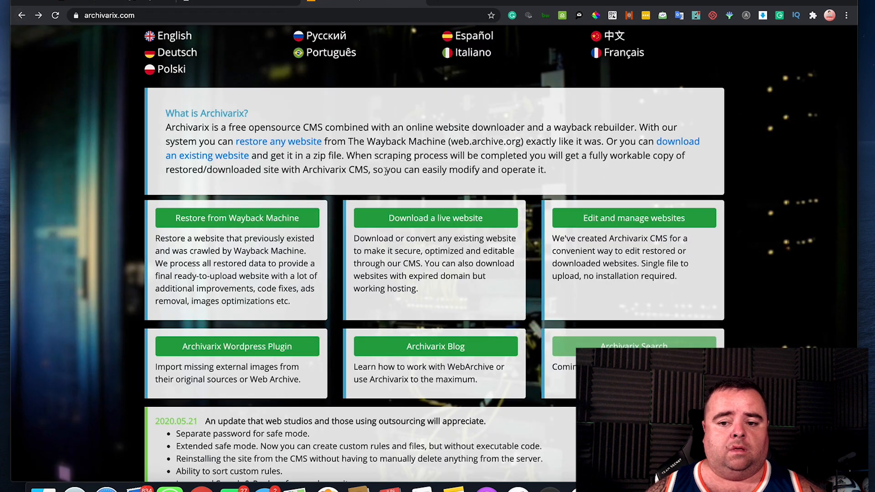
Open the Restore from Wayback Machine form on the homepage.
click(235, 218)
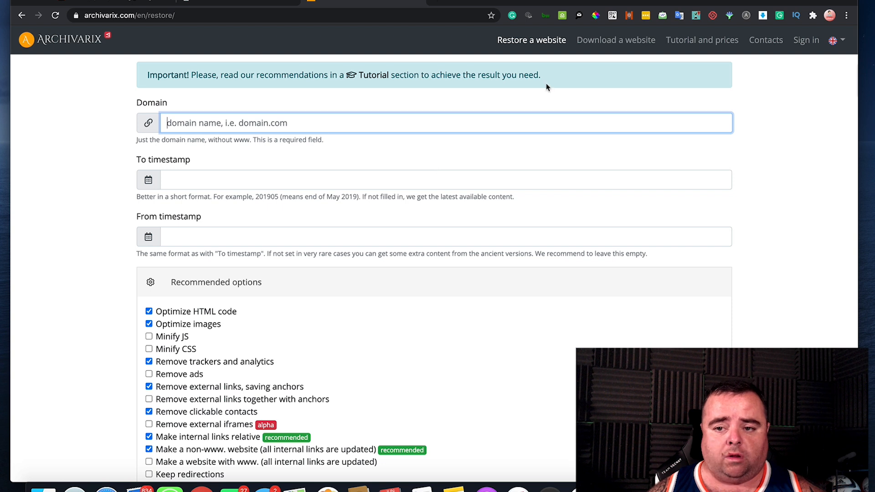
mouse_move(702, 39)
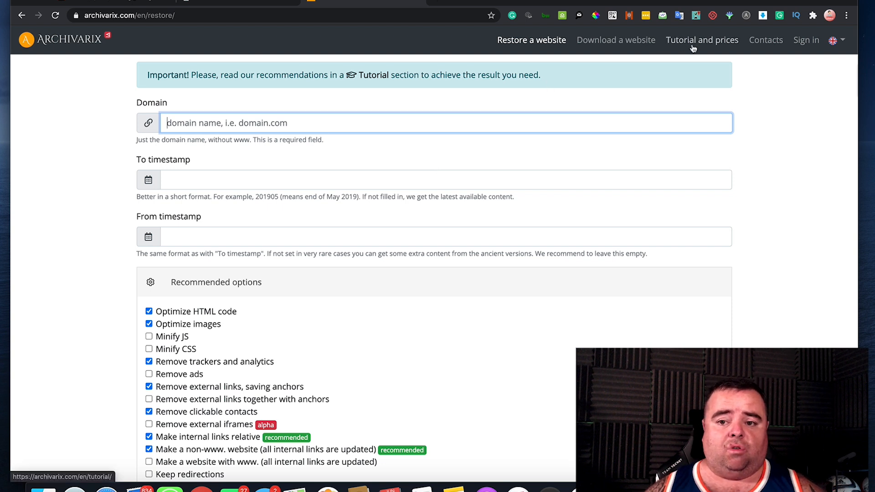
Browse the tutorial page's cost, Test Recovery, Advanced Options and After Recovery sections, then reach Contacts.
click(702, 40)
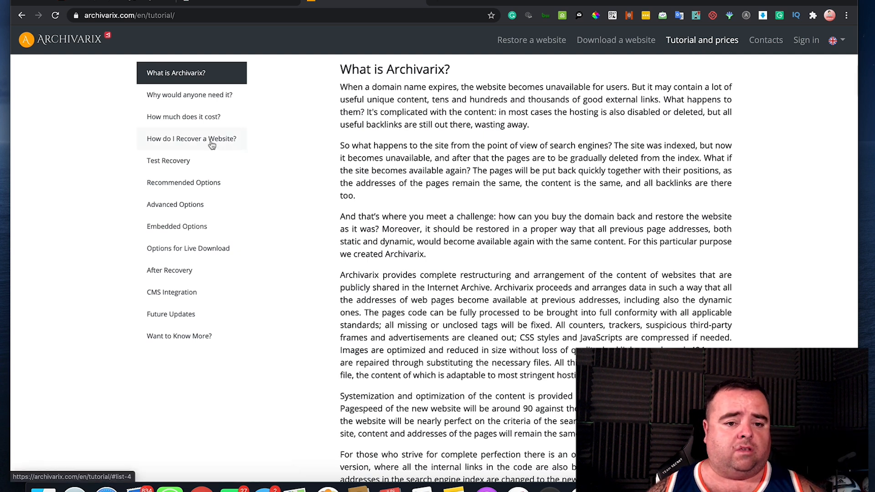
click(183, 117)
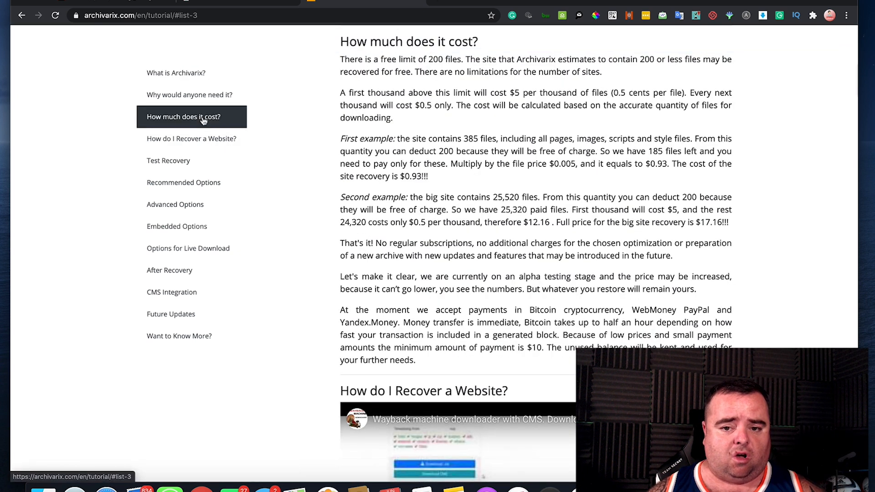
click(168, 161)
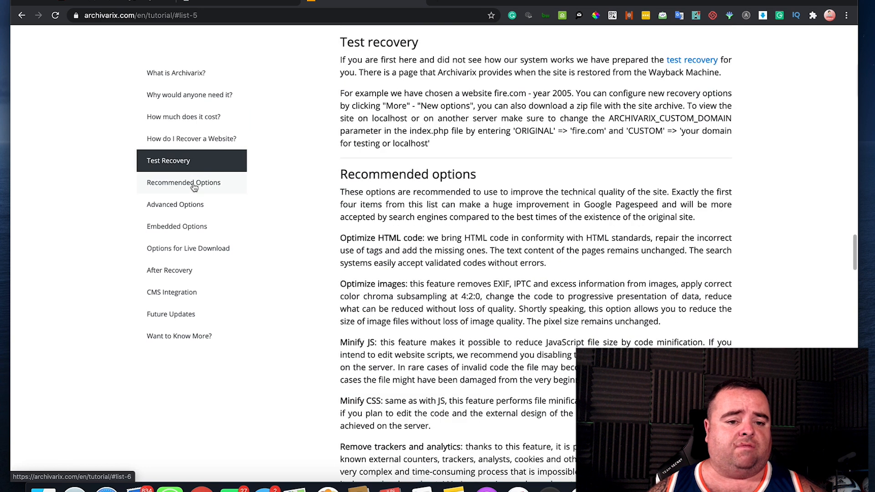
click(175, 204)
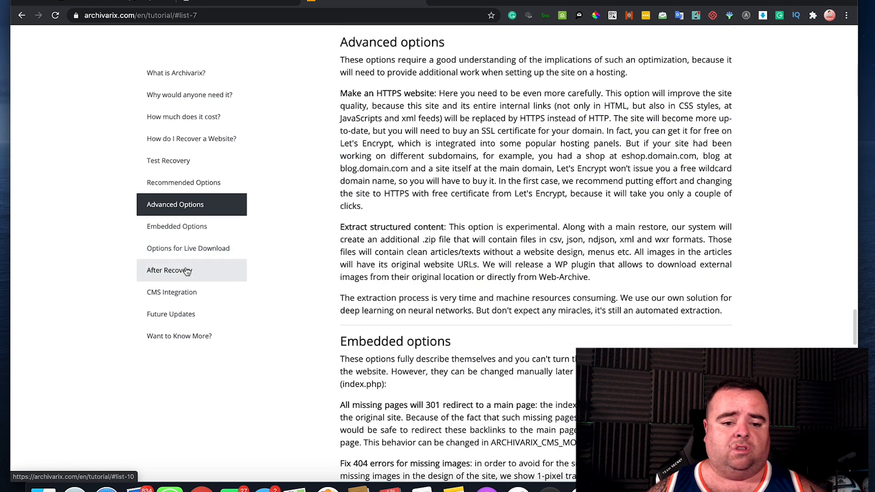
click(172, 292)
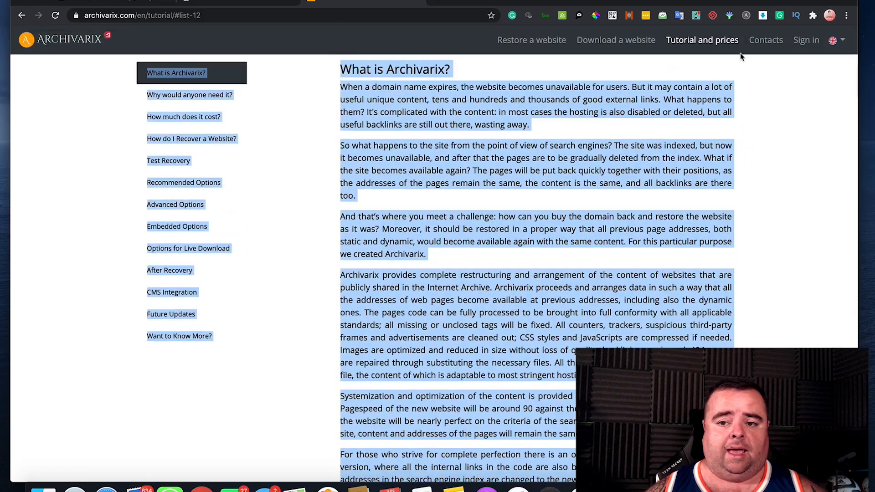
click(766, 40)
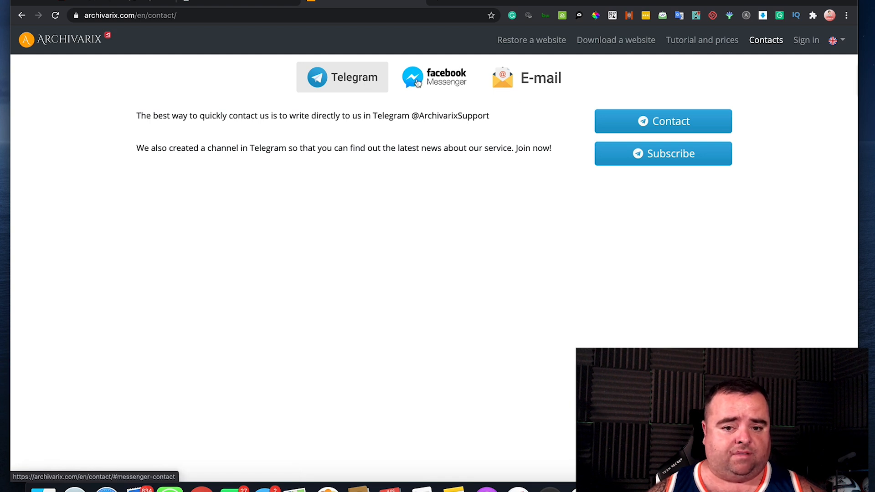
mouse_move(701, 40)
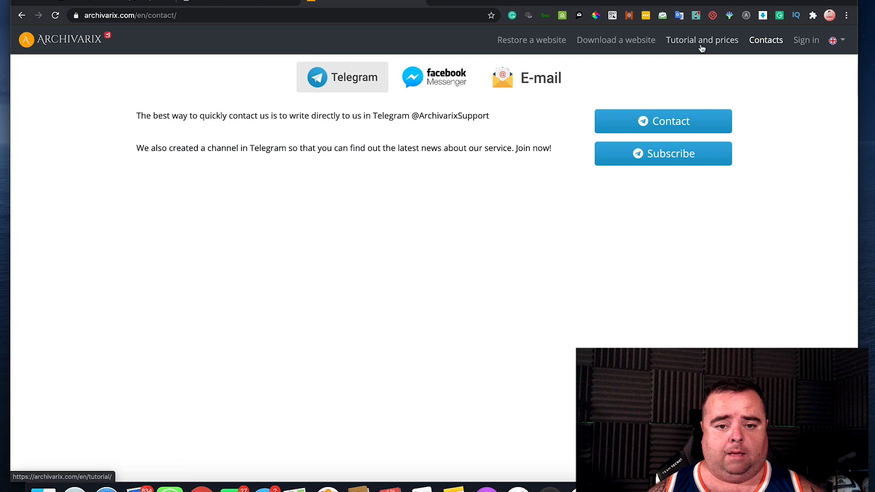
mouse_move(712, 45)
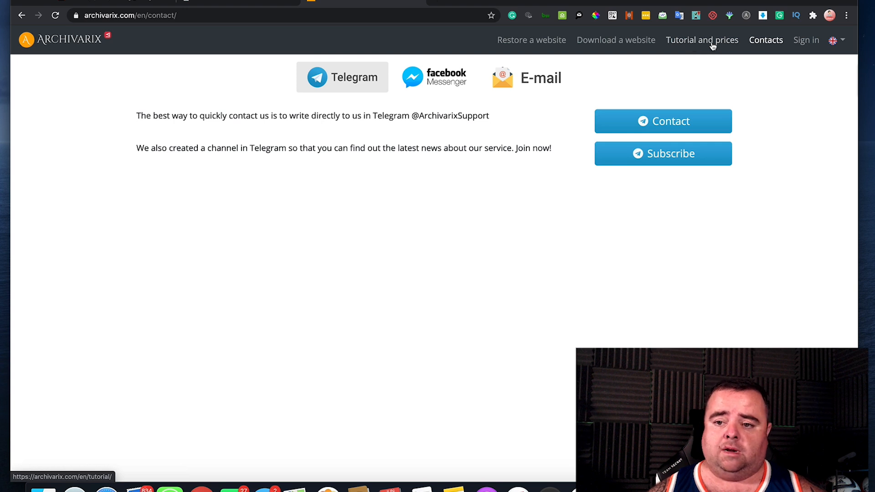
Return to the Tutorial and prices page from the Contacts page.
click(702, 39)
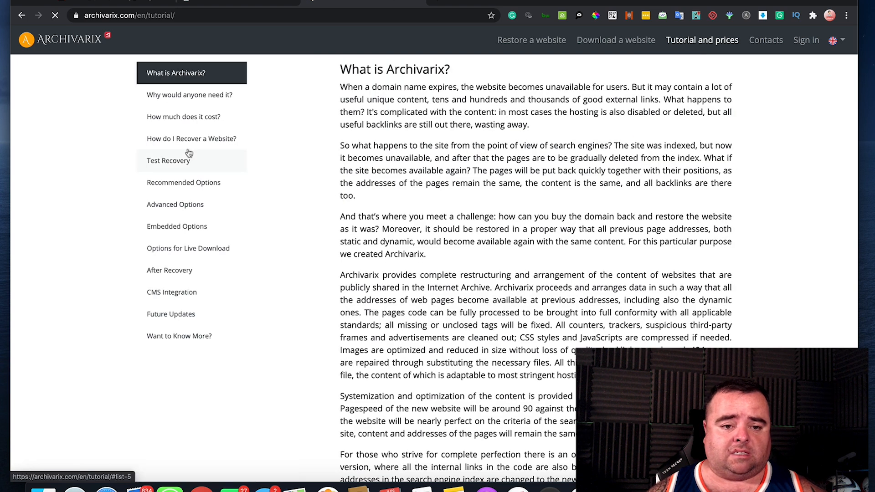
Read the How much does it cost? section, highlighting the $5 per thousand files rate.
click(183, 116)
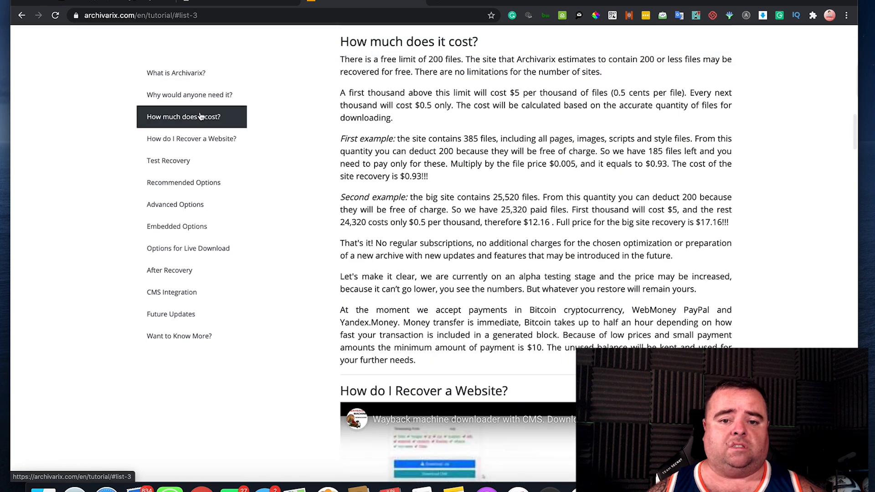
mouse_move(457, 68)
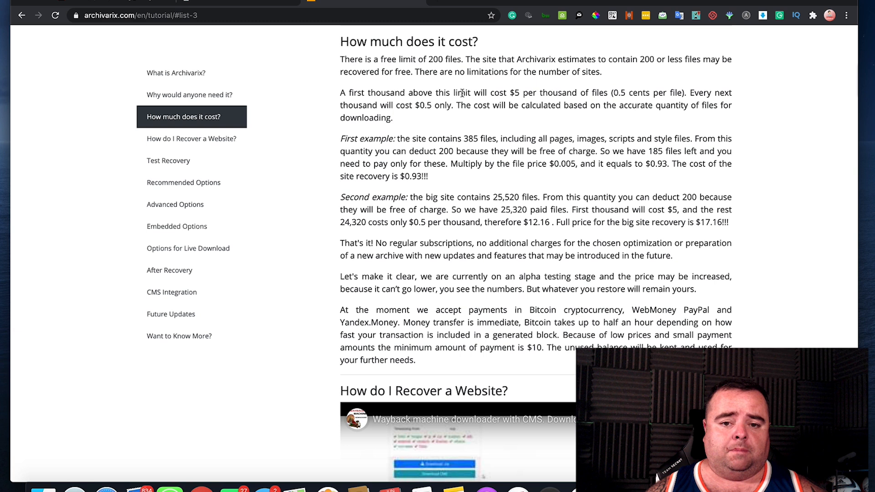
mouse_move(642, 122)
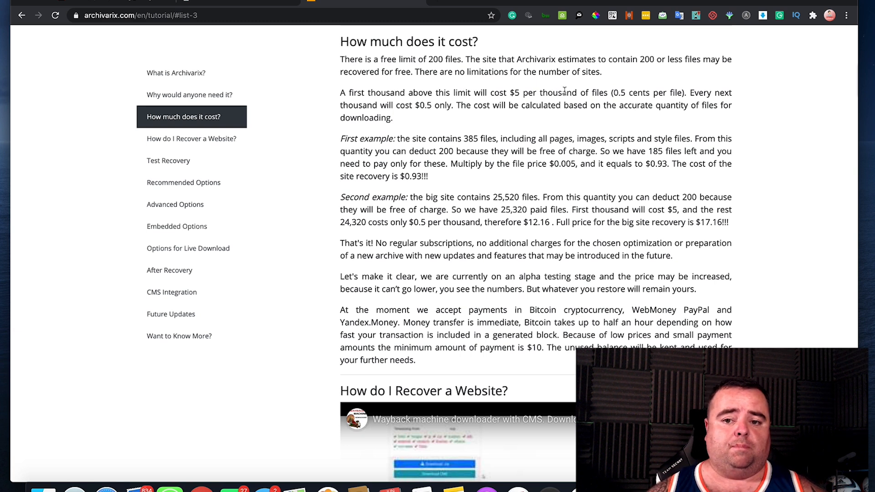
drag(509, 92, 539, 92)
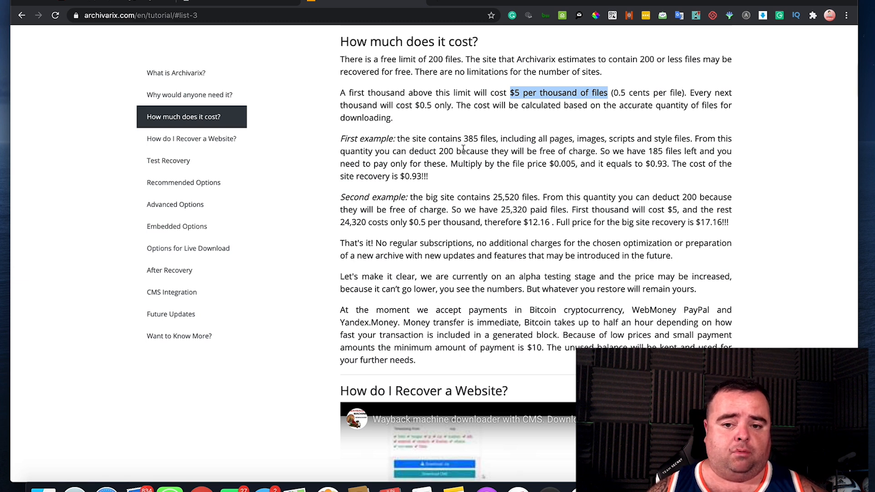
double_click(478, 139)
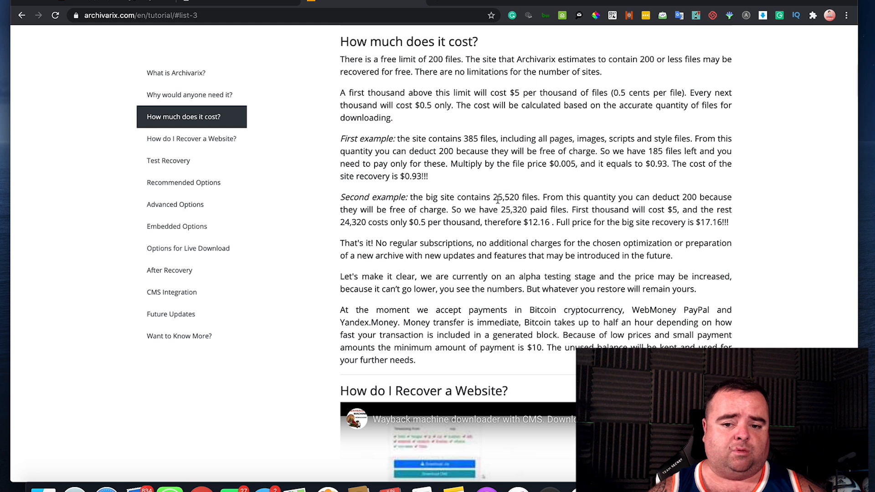
mouse_move(688, 234)
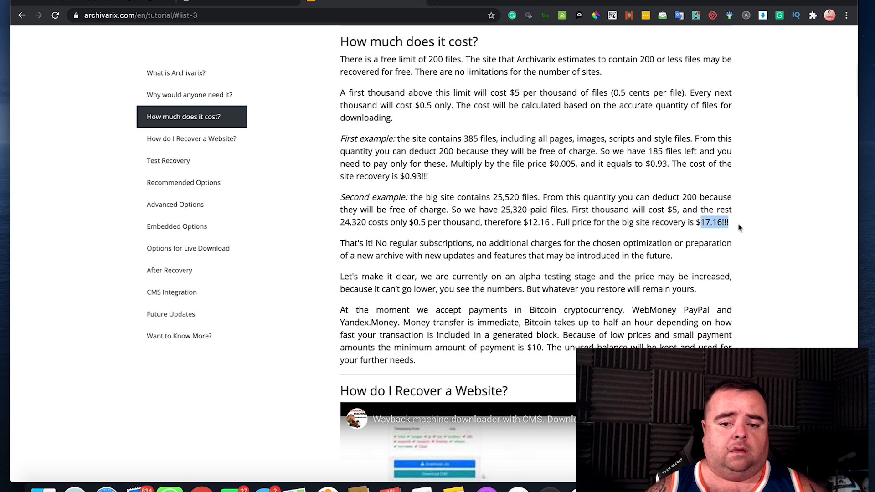
mouse_move(496, 315)
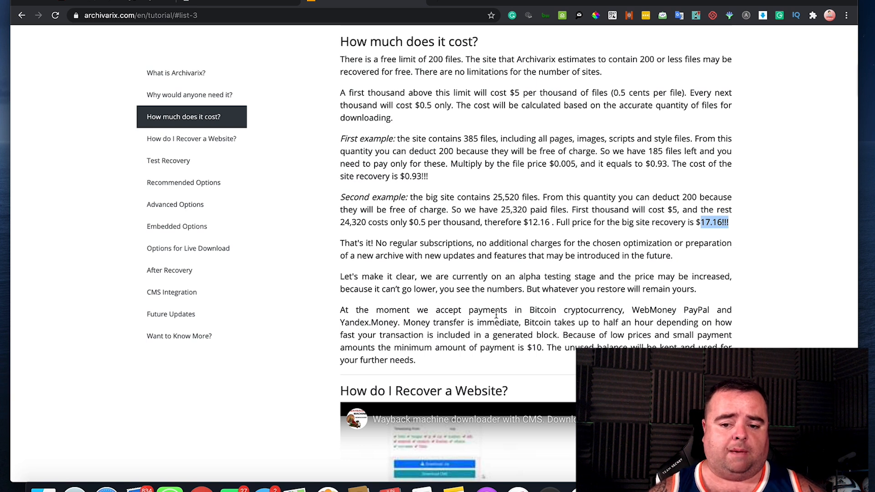
mouse_move(699, 310)
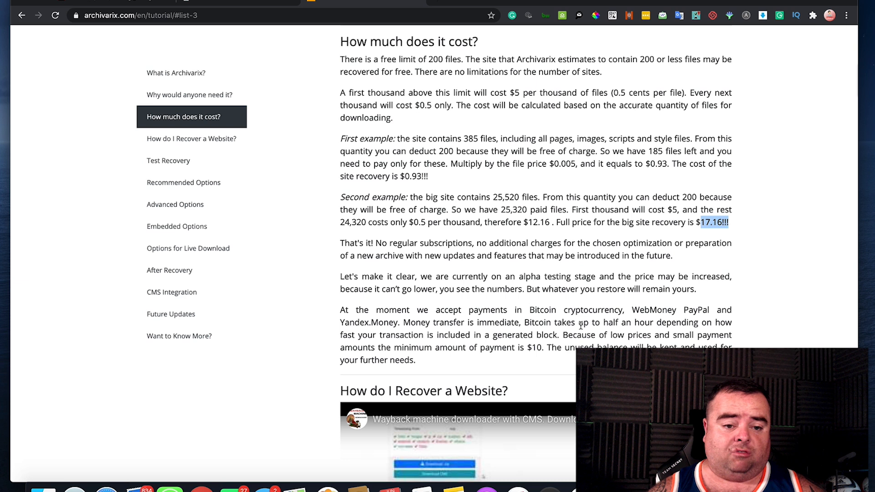
mouse_move(398, 159)
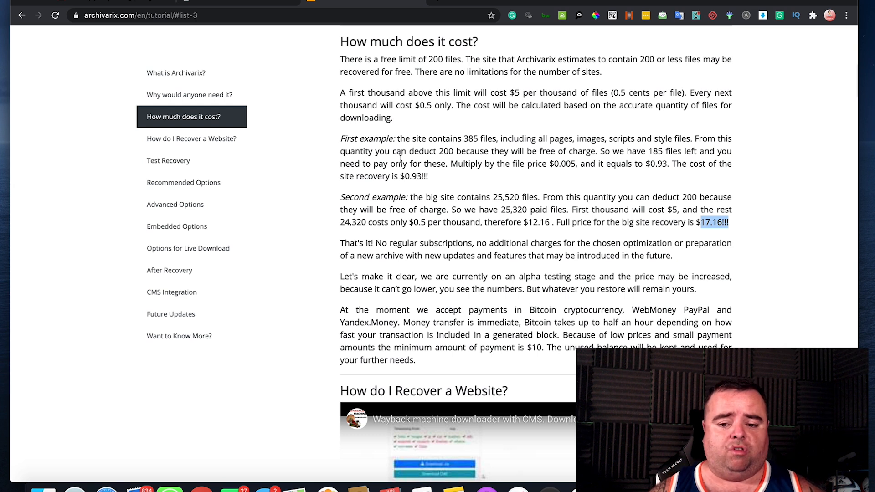
scroll(down, 3)
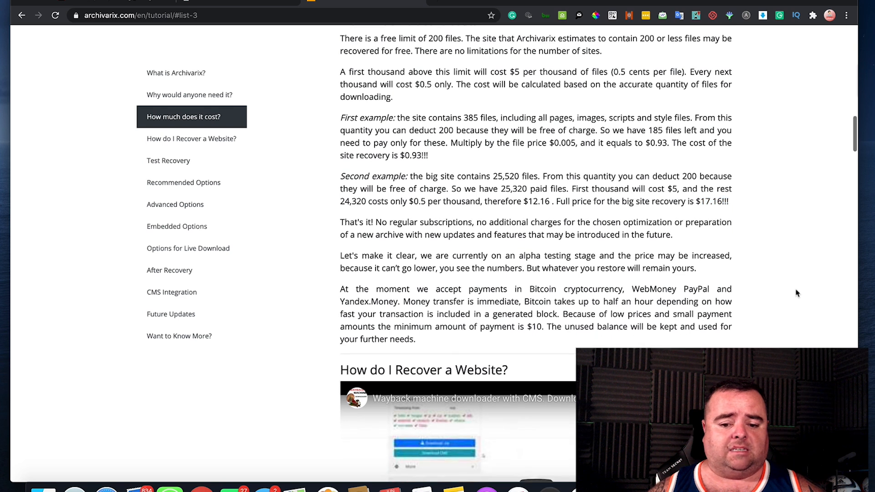
Play the How do I Recover a Website? tutorial video through to its end.
scroll(down, 3)
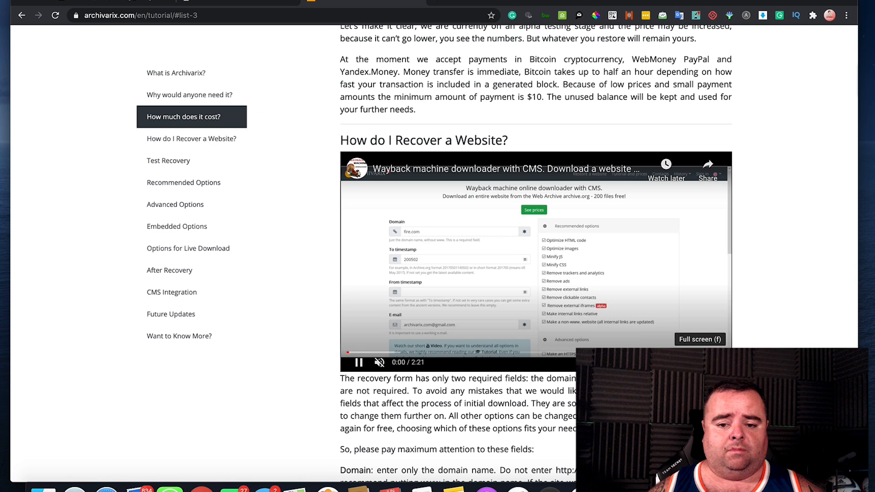
click(700, 339)
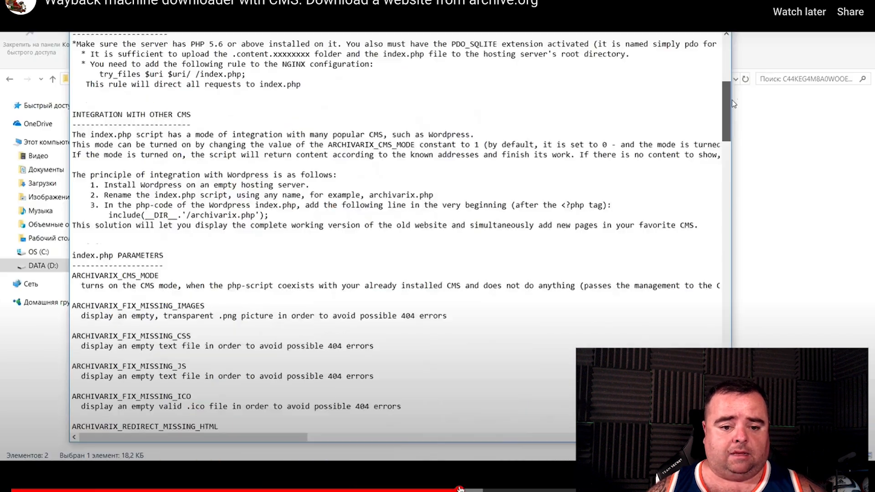
scroll(down, 3)
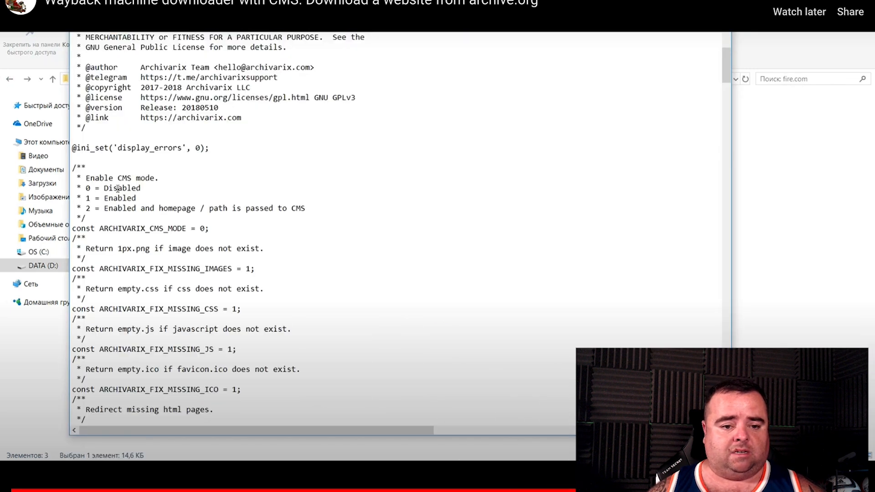
scroll(down, 3)
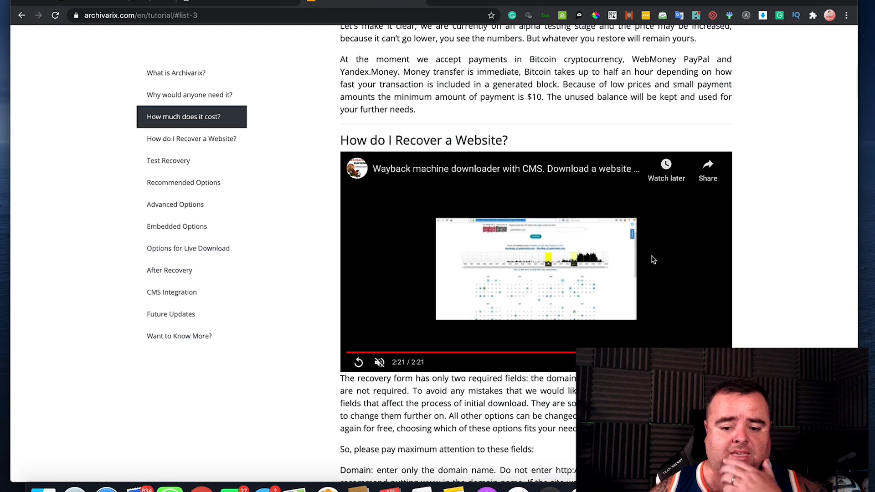
mouse_move(835, 263)
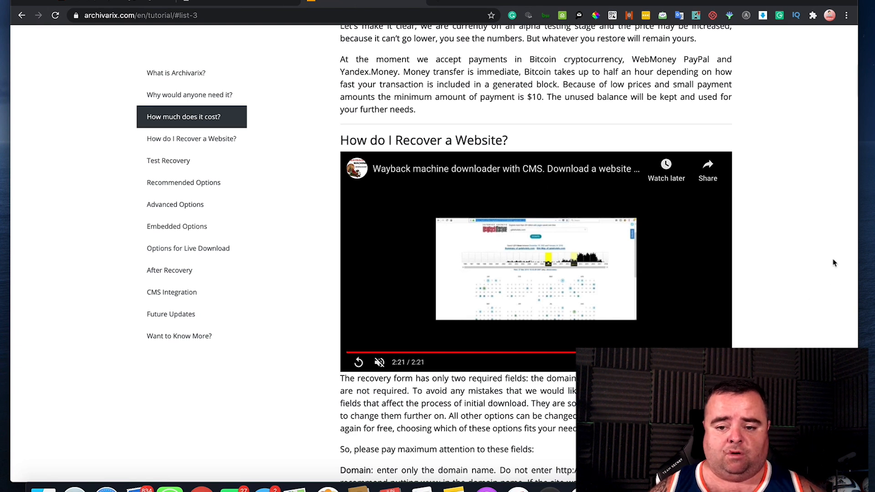
Move past the second video to Advanced options and begin entering the homepage address in the address bar.
scroll(down, 3)
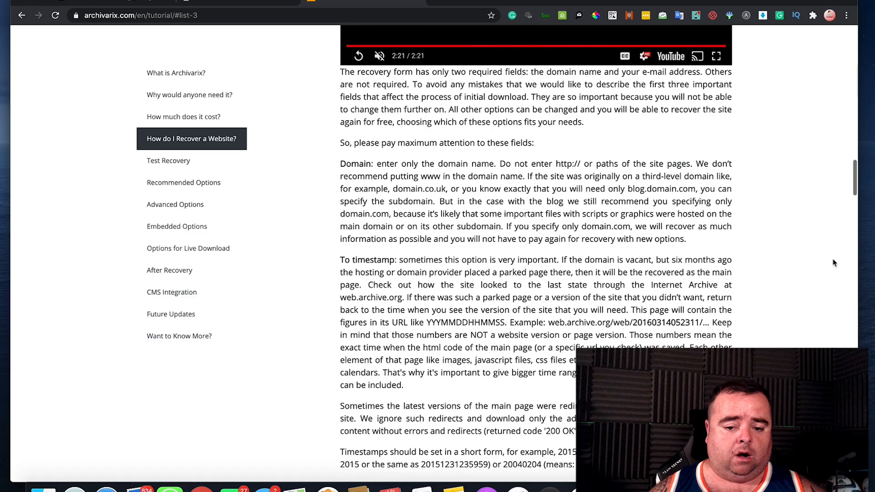
scroll(down, 3)
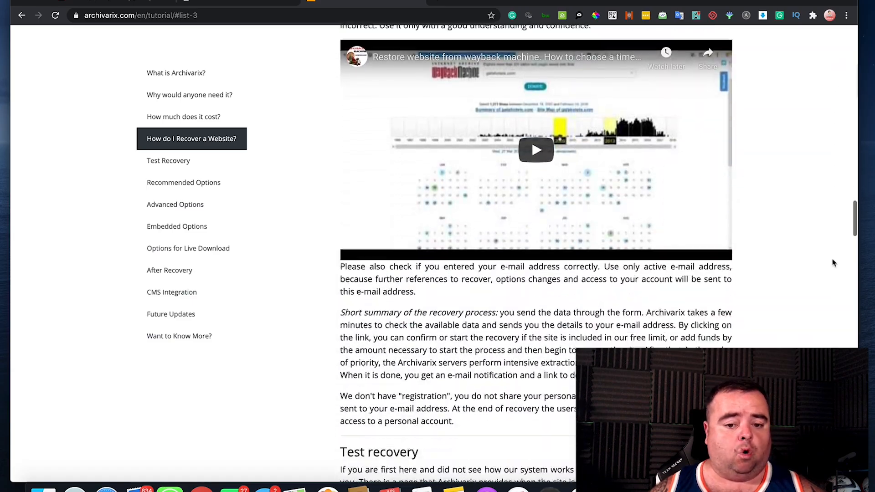
click(169, 160)
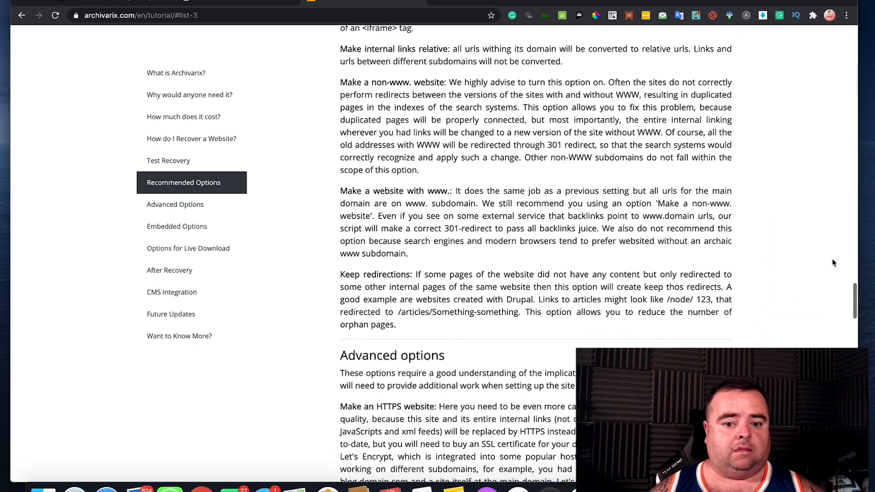
scroll(down, 3)
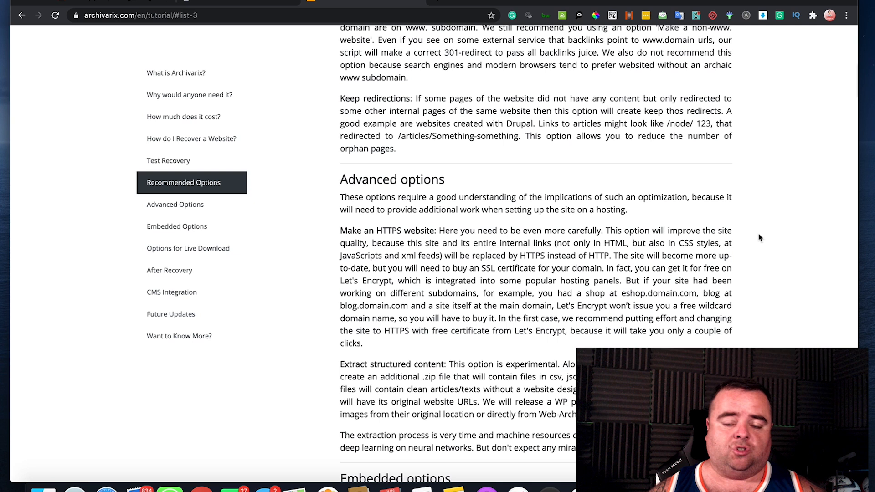
mouse_move(473, 146)
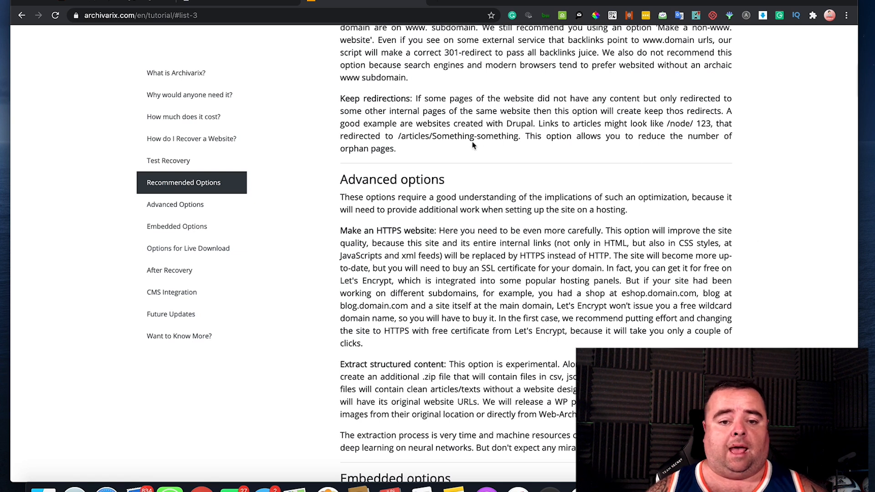
mouse_move(141, 28)
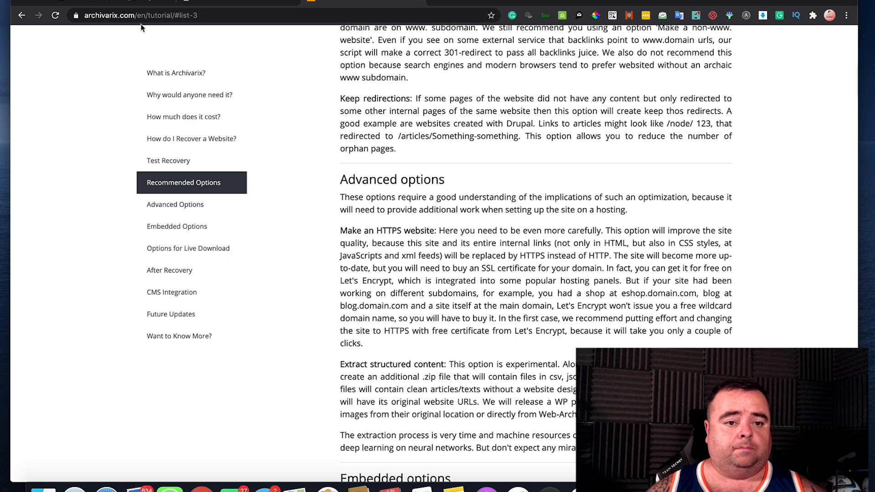
click(167, 15)
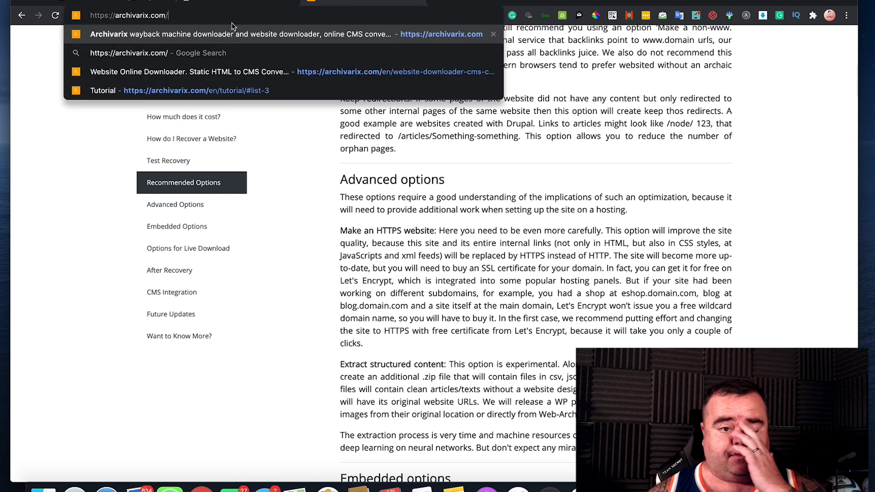